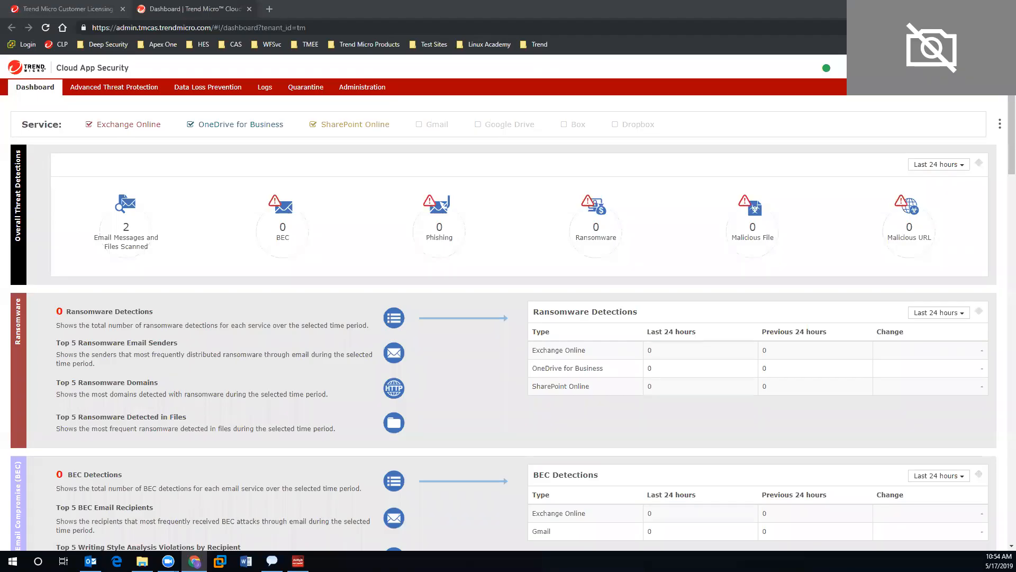
mouse_move(483, 164)
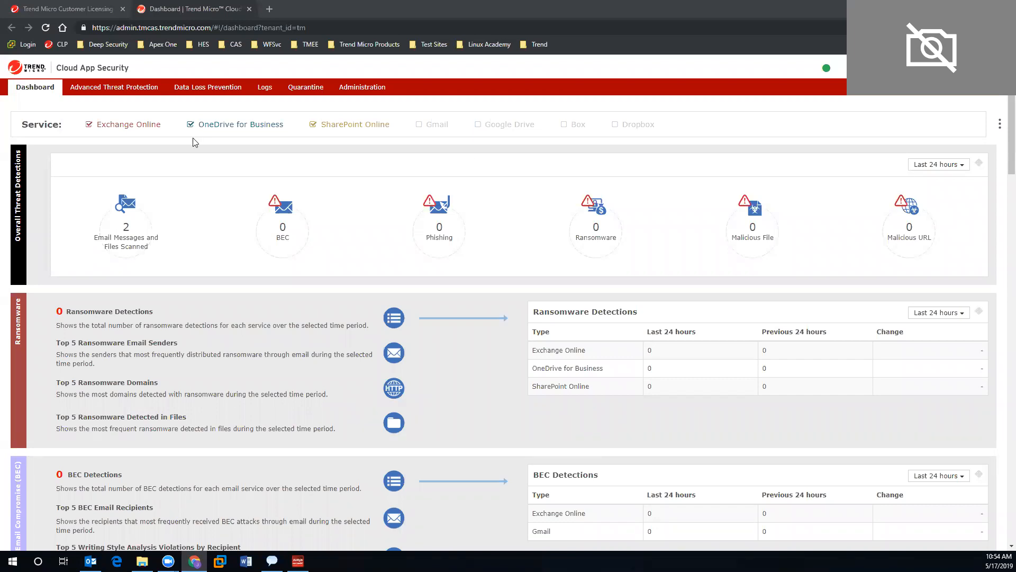
mouse_move(638, 124)
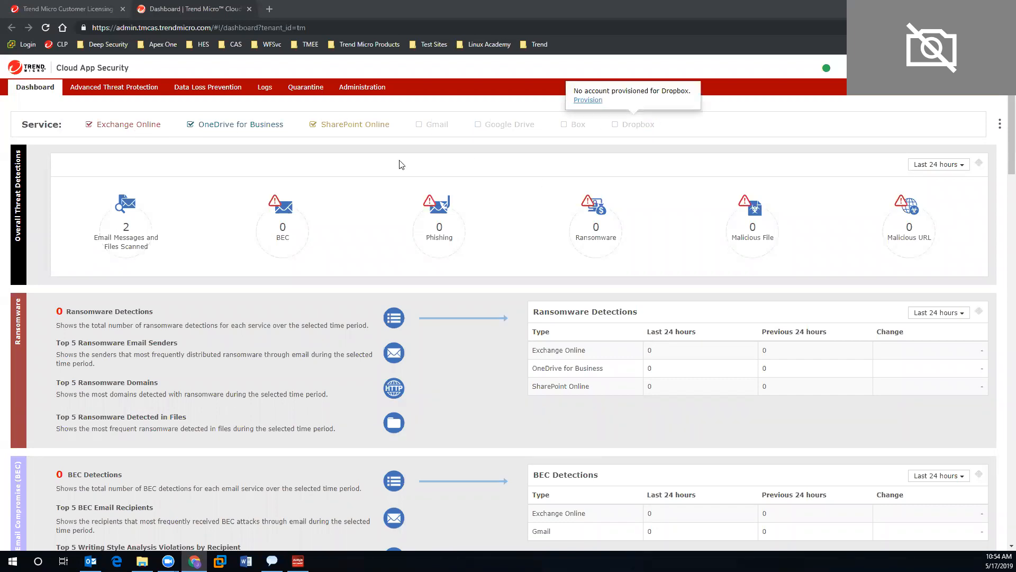
mouse_move(430, 124)
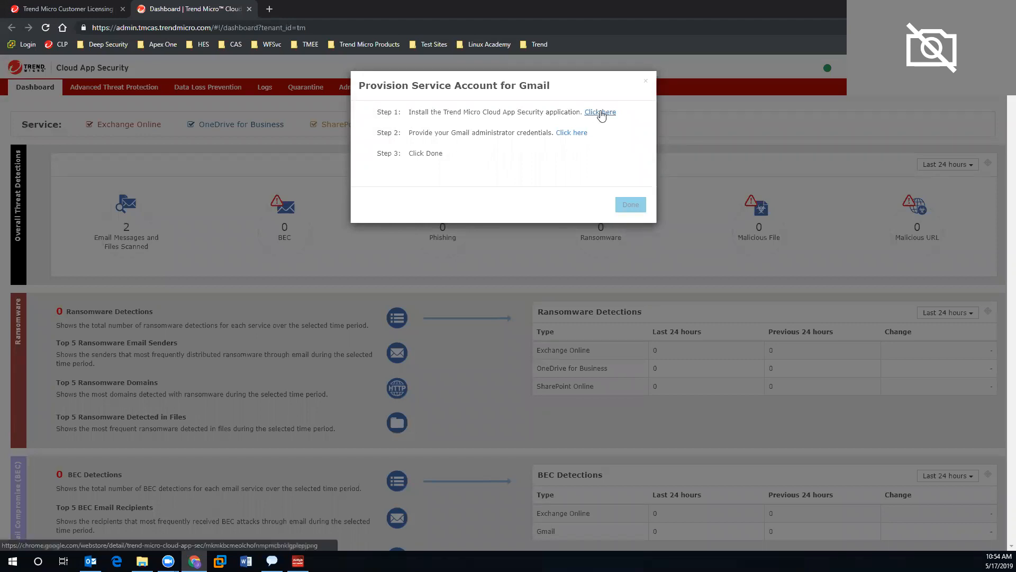
Open the Trend Micro Cloud App Security listing in G Suite Marketplace from Step 1
click(598, 112)
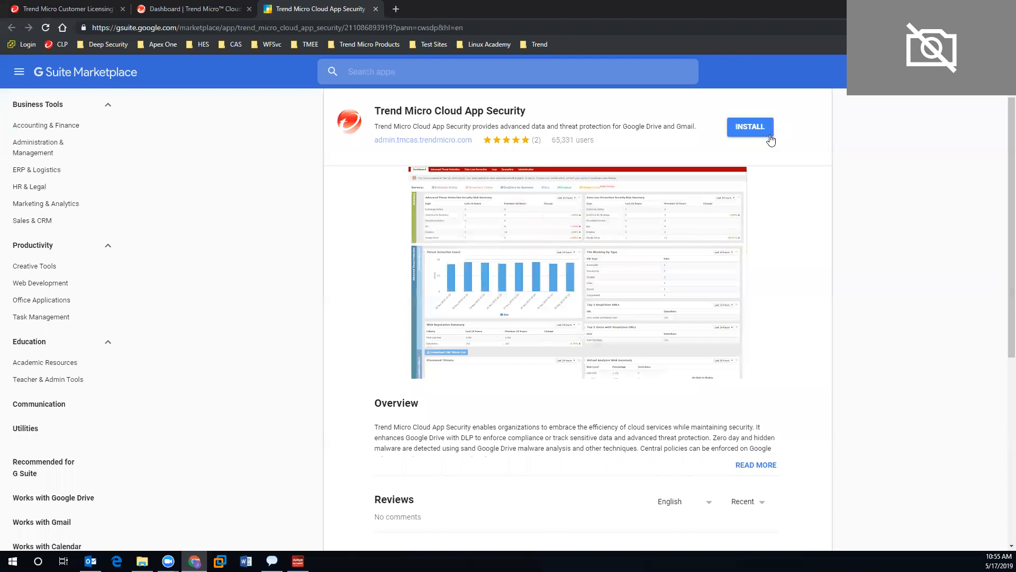
mouse_move(519, 204)
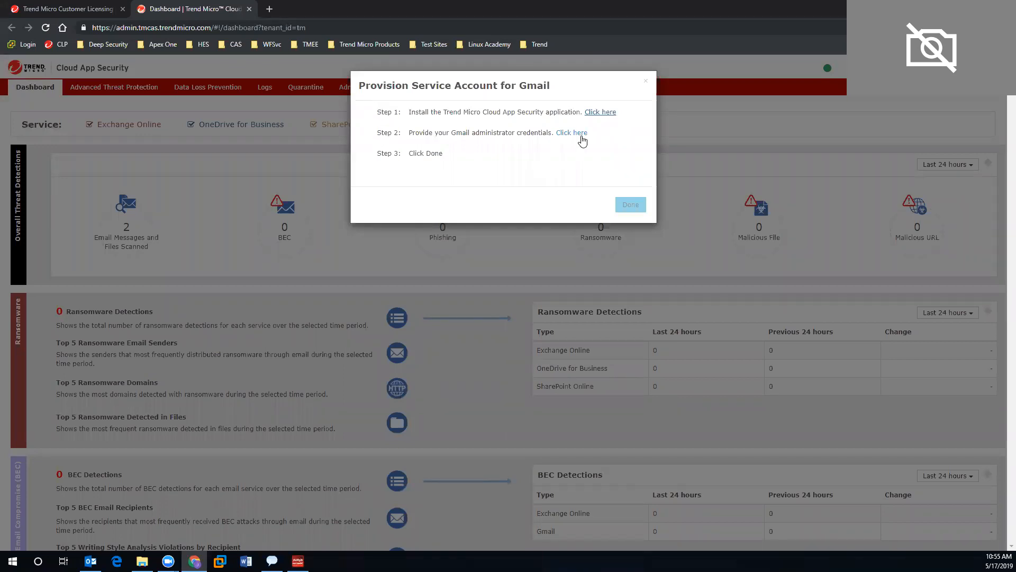
Open the Google sign-in page for the administrator credentials from Step 2
click(572, 132)
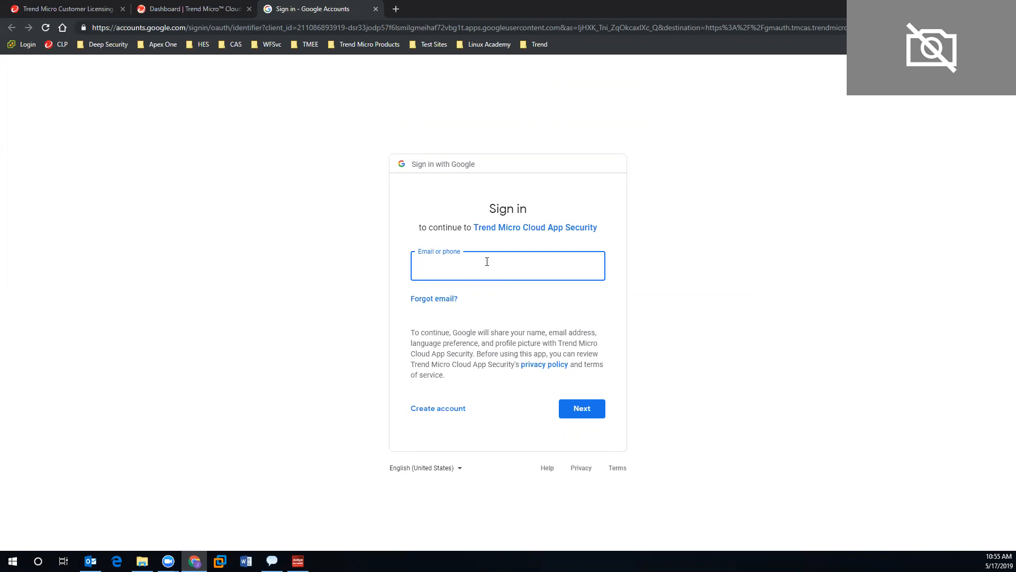
Select the Email or phone field on the Google Accounts sign-in page
click(508, 265)
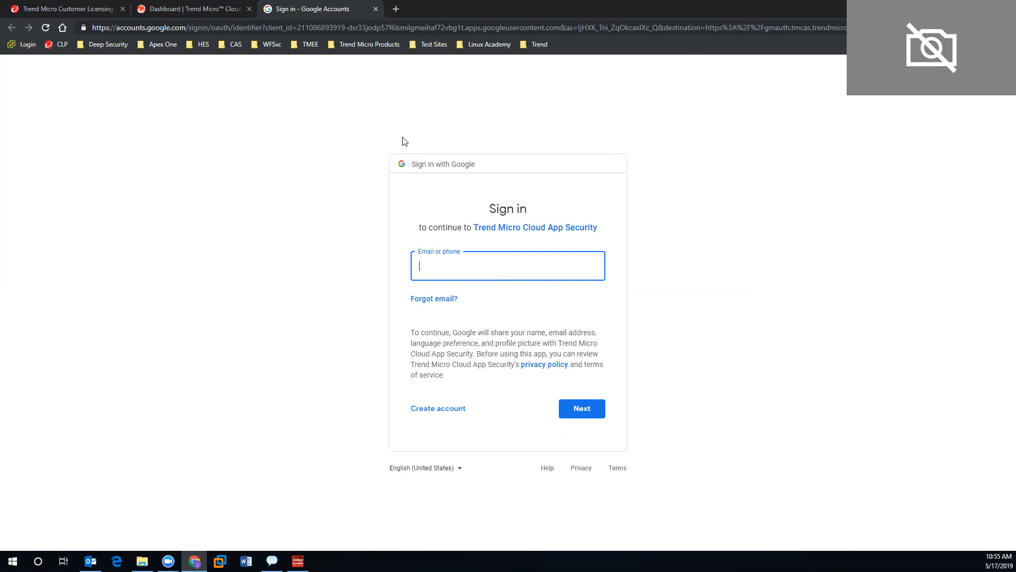
mouse_move(374, 23)
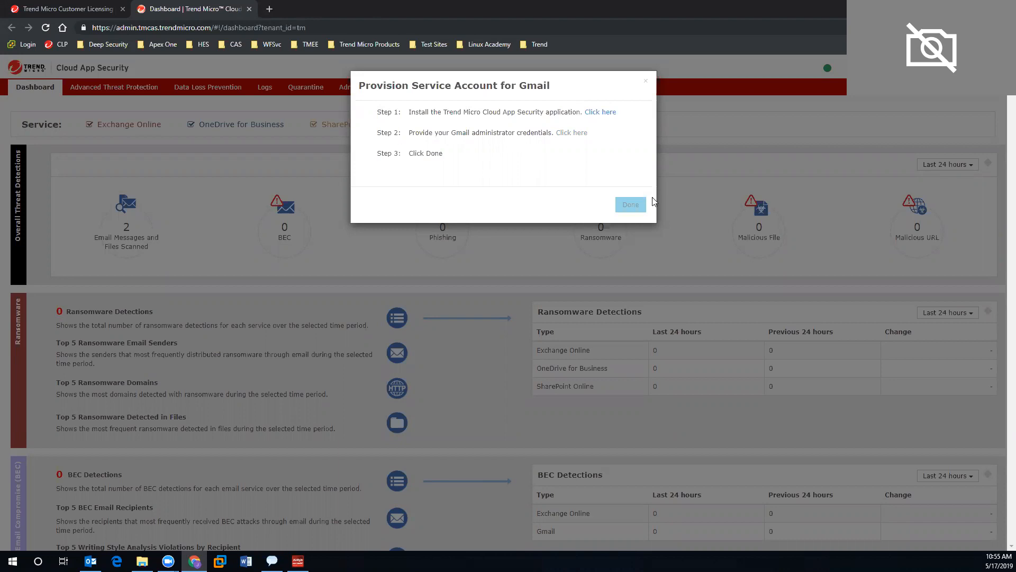
mouse_move(644, 98)
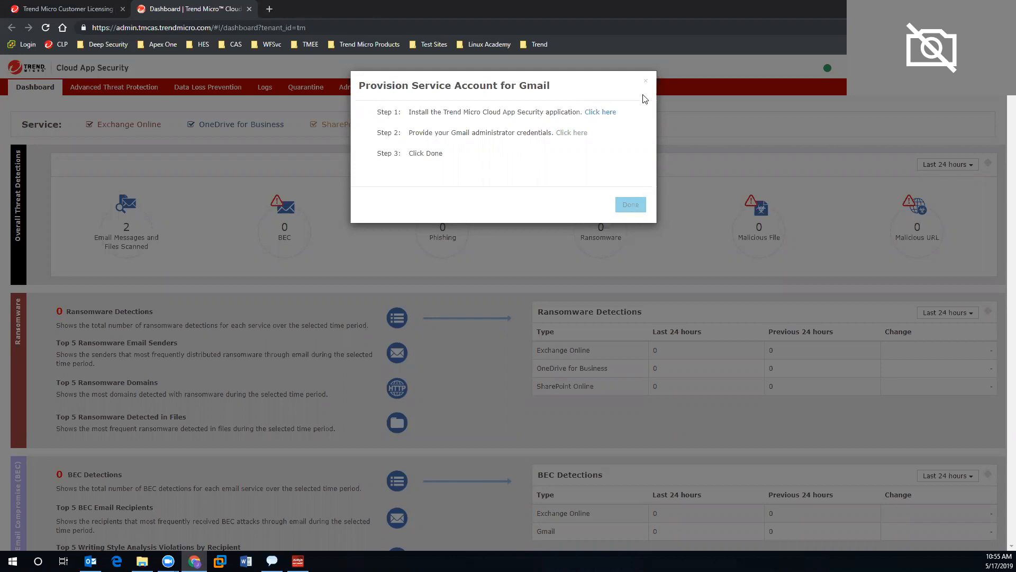